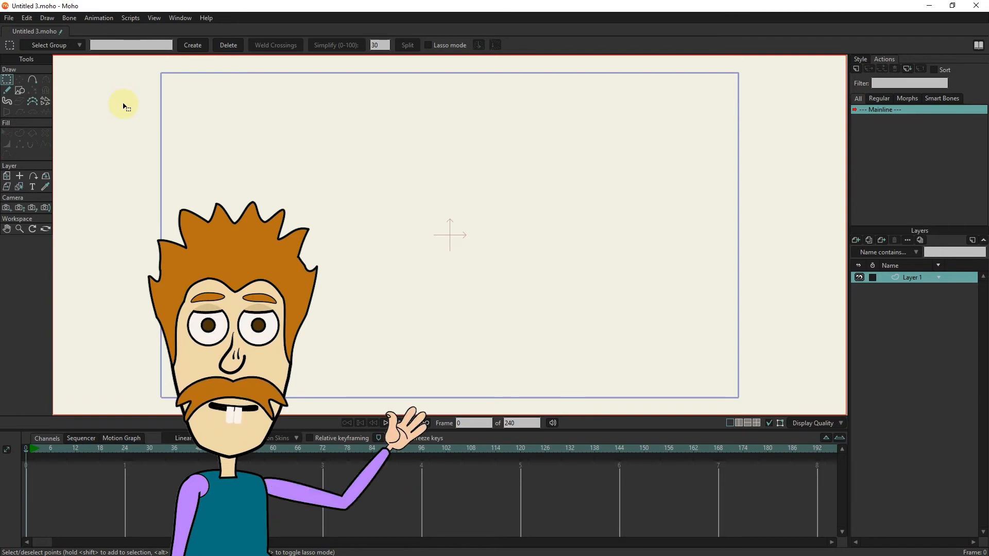
Enable Auto-weld for the curve tool and select every point on the canvas
left_click(385, 423)
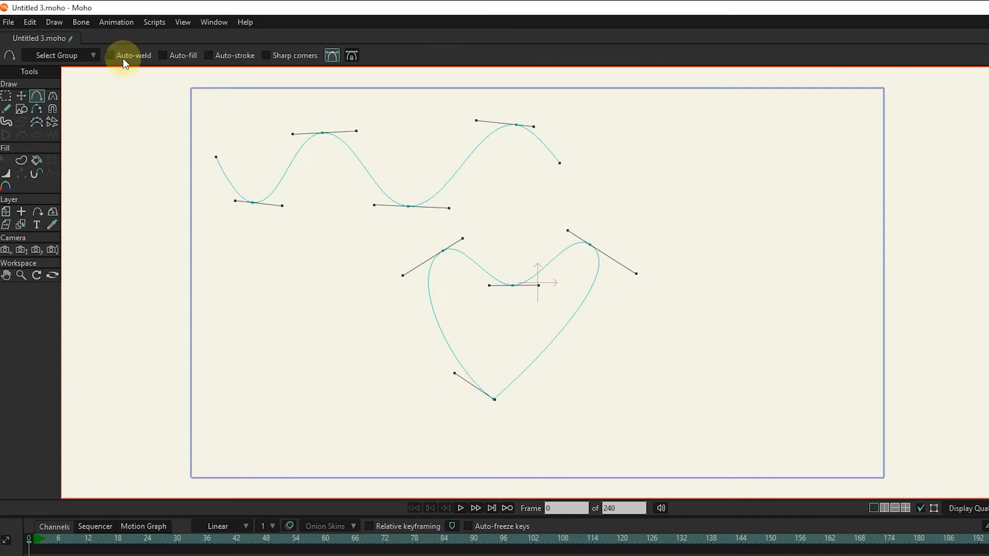
left_click(109, 55)
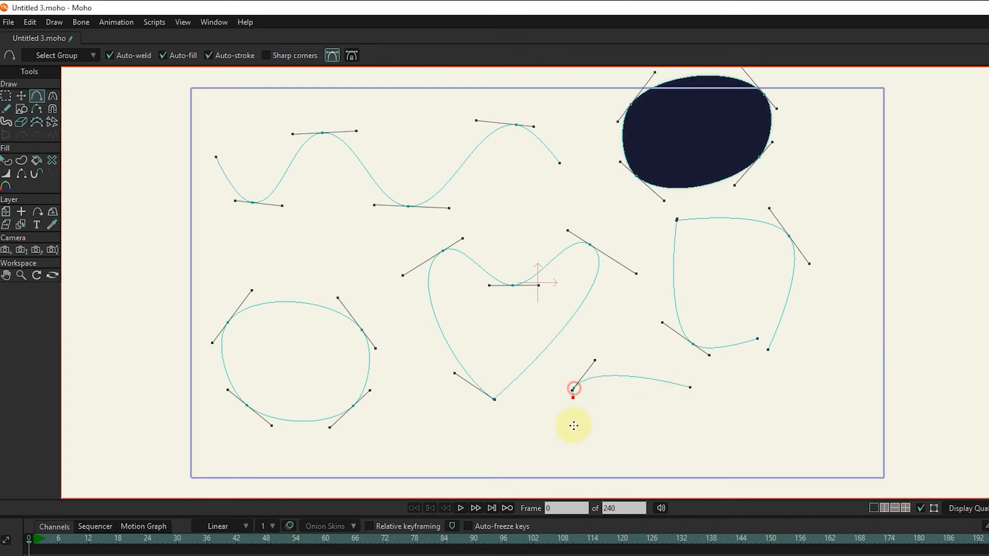
key("ctrl+a")
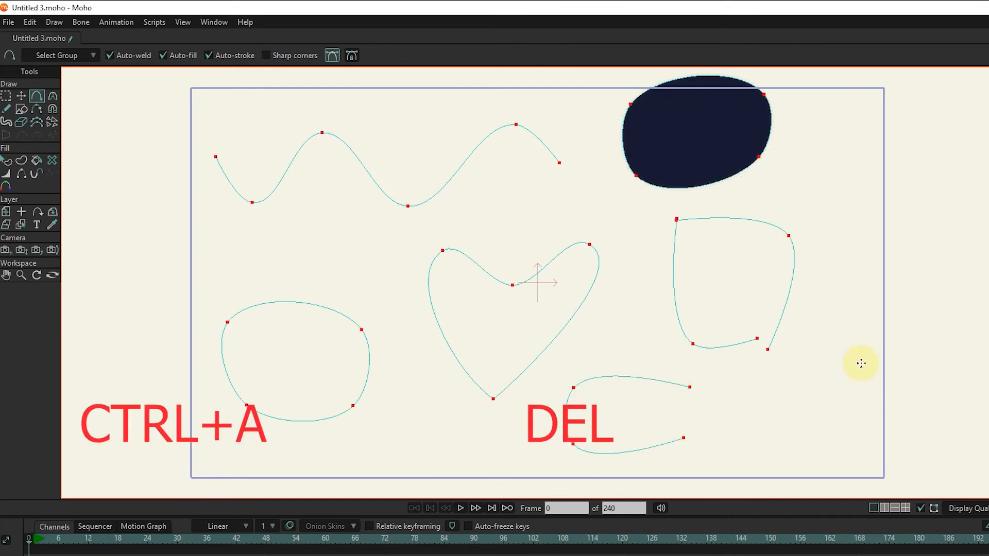
Delete all the selected curves to clear the canvas
key("Delete")
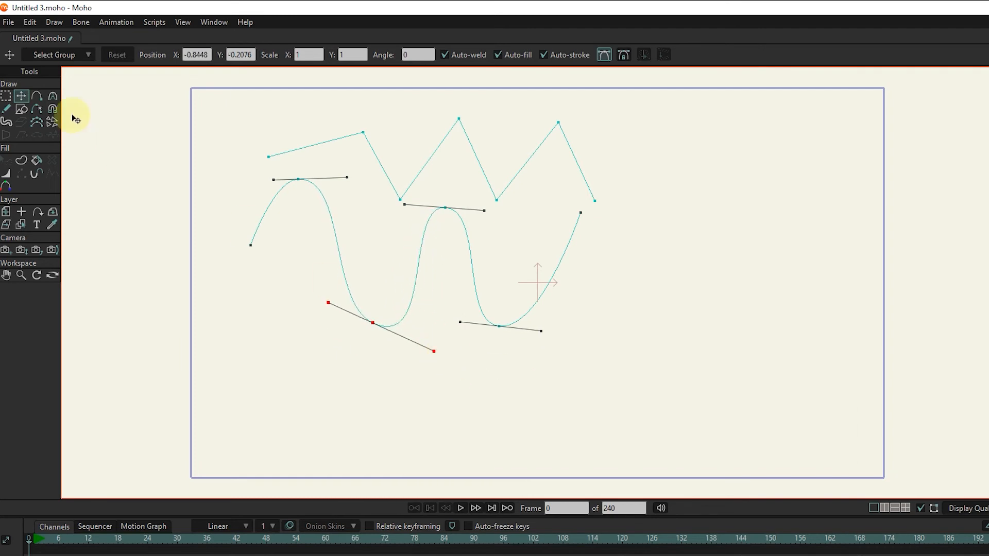
Smooth the middle zigzag peak with the Curvature tool, then delete both curves
left_click(53, 96)
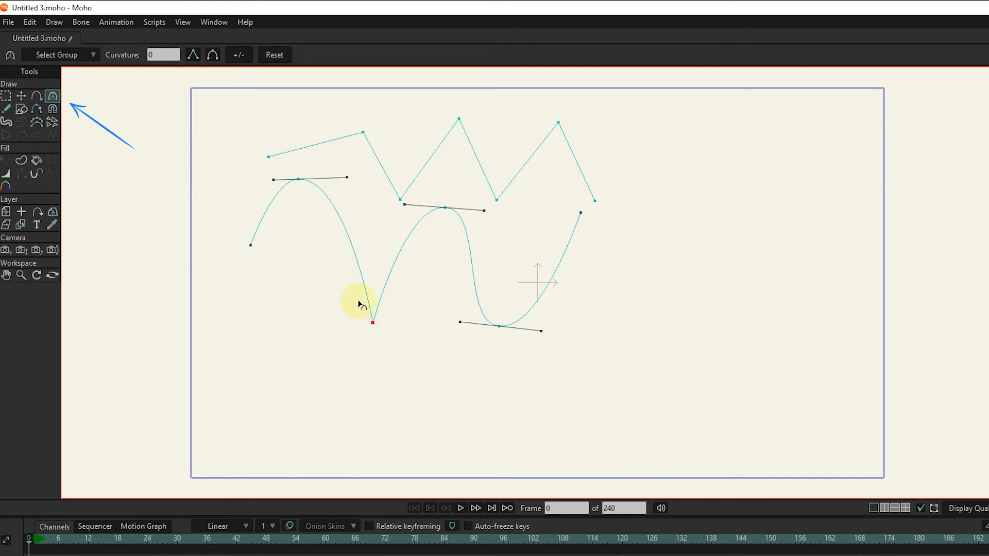
left_click(213, 54)
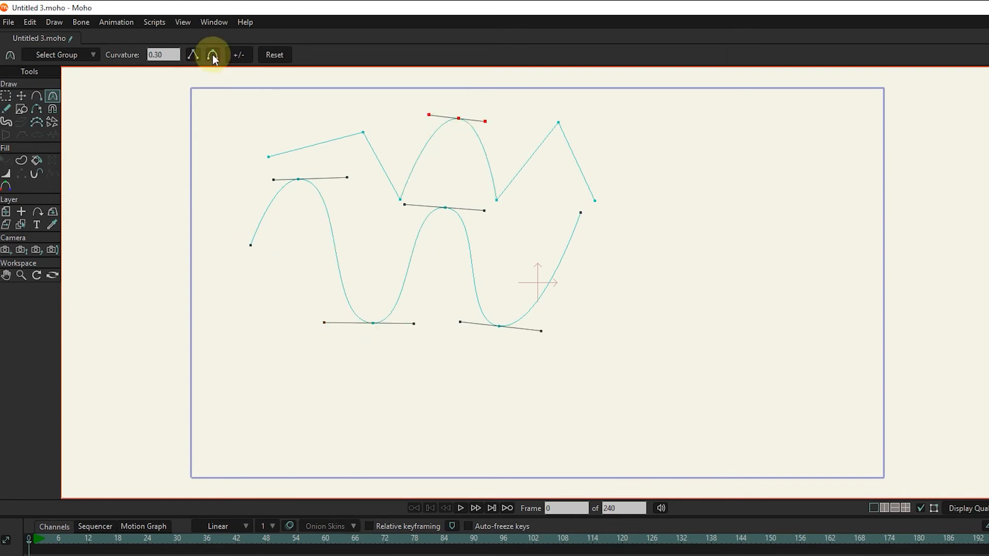
left_click(213, 54)
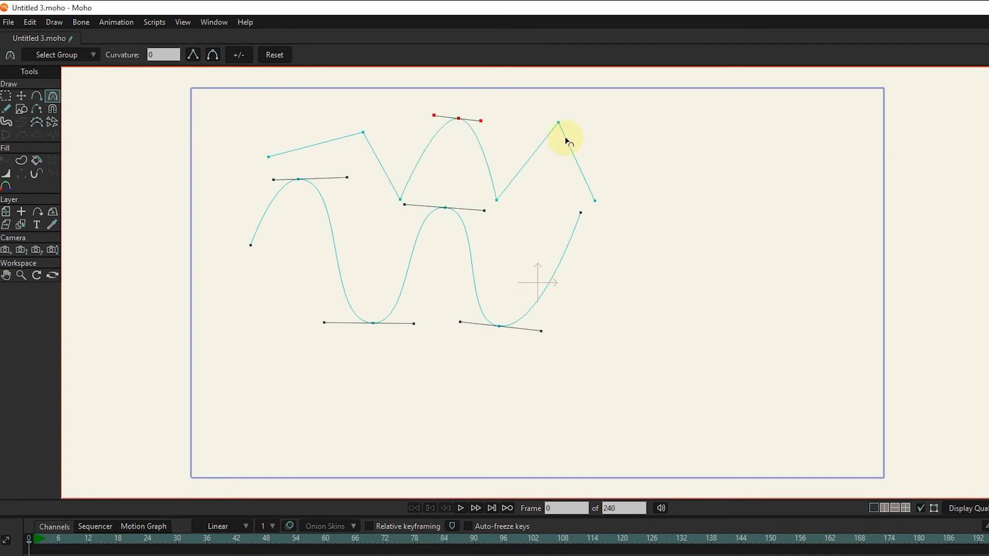
key("ctrl+a")
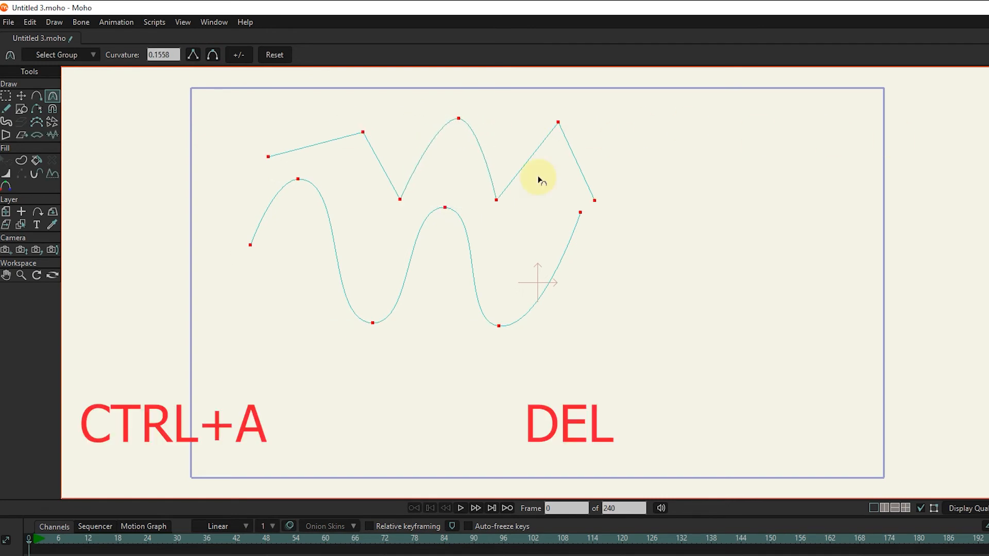
key("Delete")
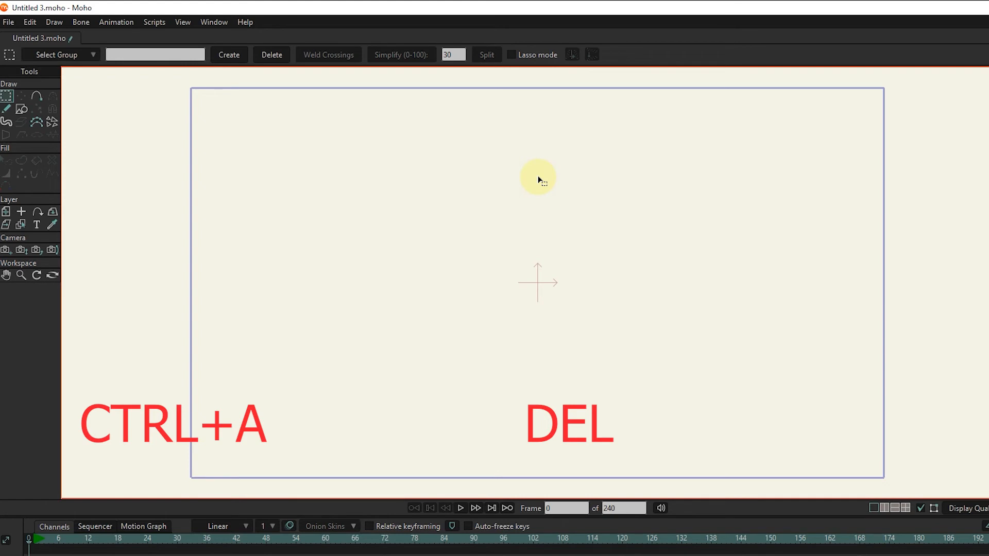
Choose the Draw Shape tool for the filled shapes, then switch to Select Points
left_click(22, 112)
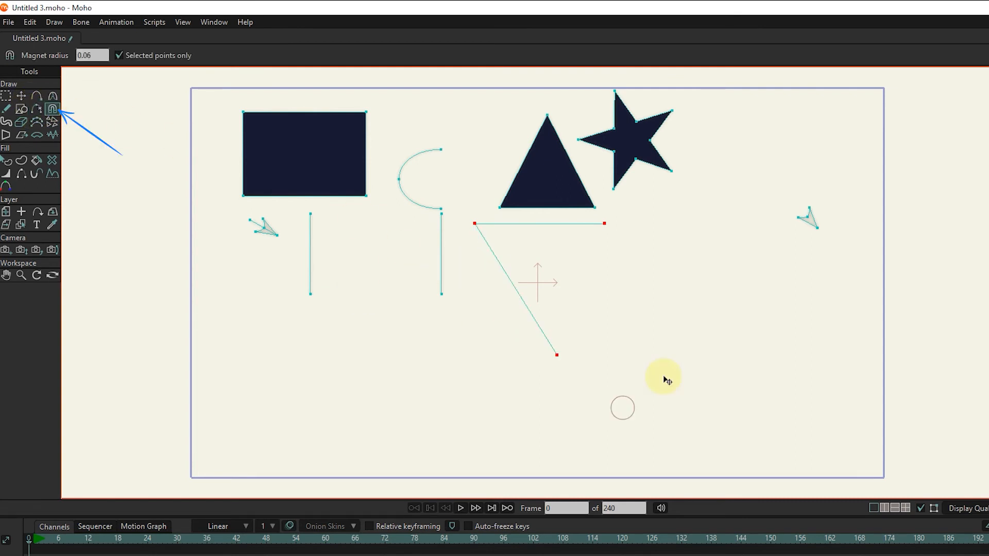
left_click(6, 95)
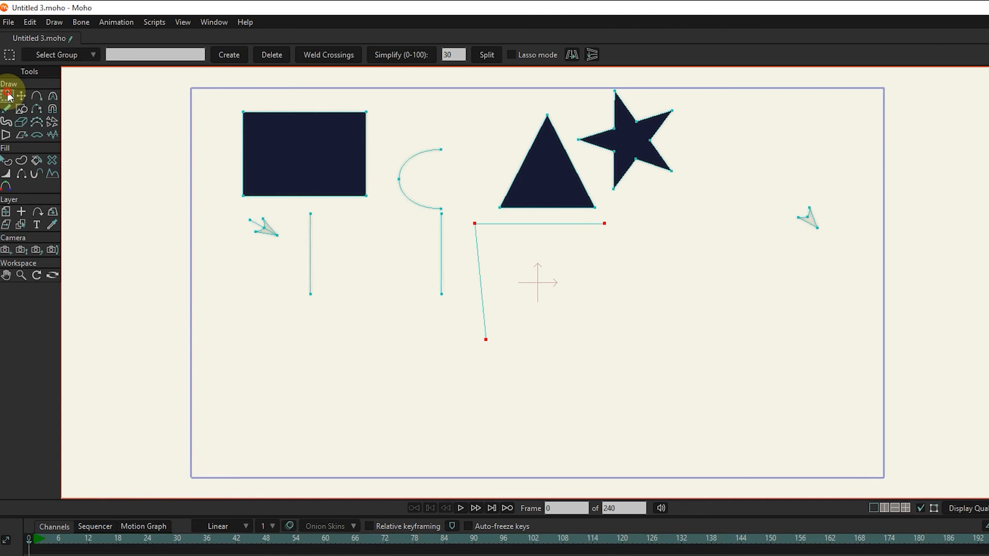
Stretch the small arrow's tip toward the vertical line with the Magnet tool, then choose Freehand
left_click(53, 107)
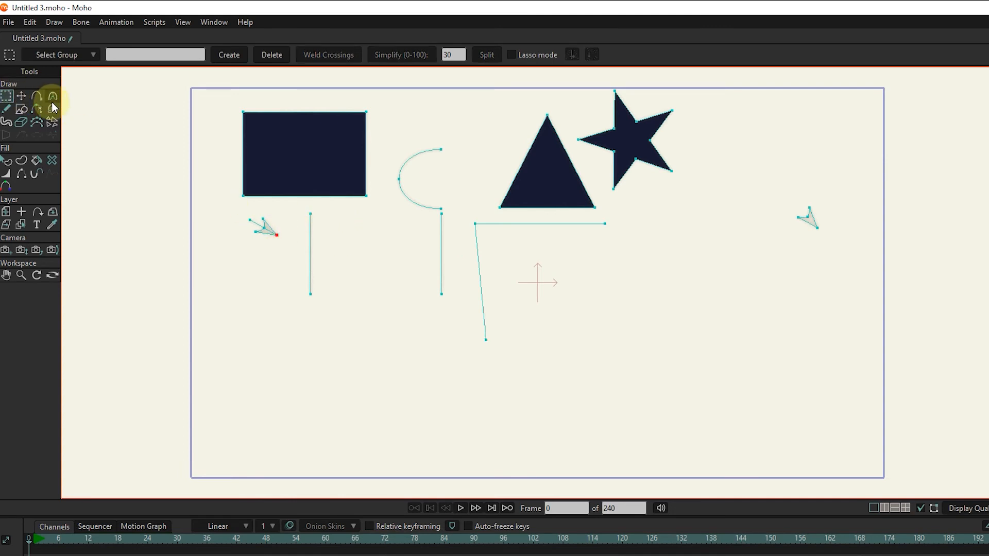
left_click(52, 107)
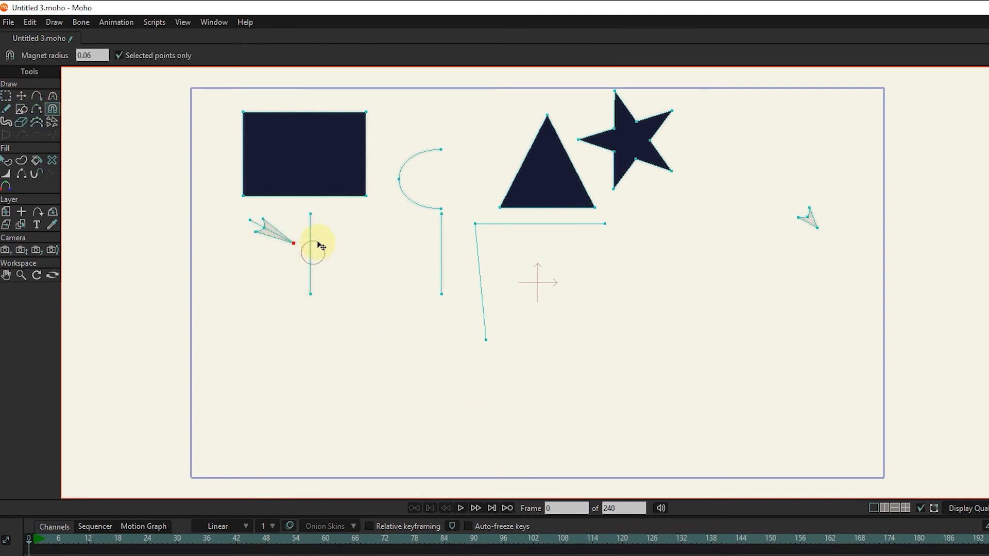
left_click(7, 109)
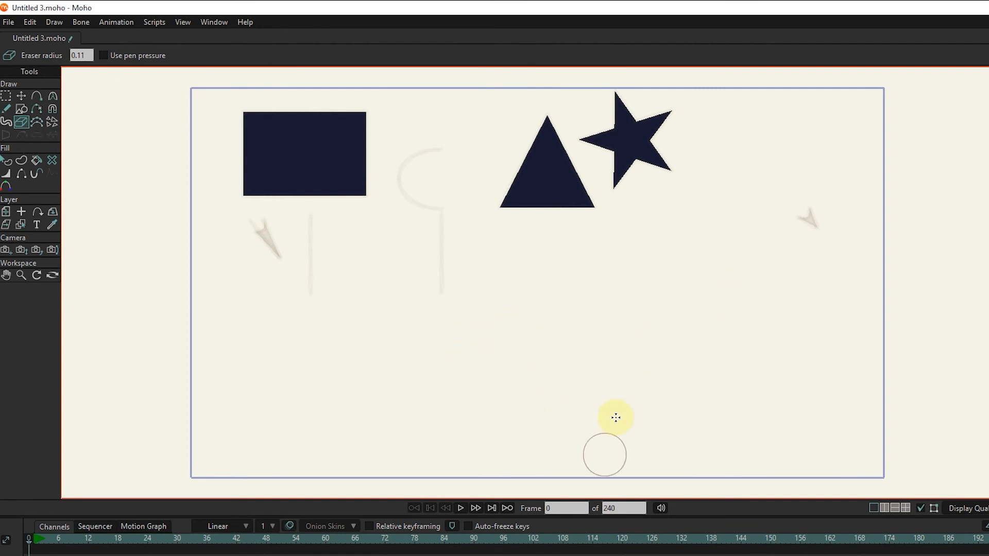
left_click(5, 107)
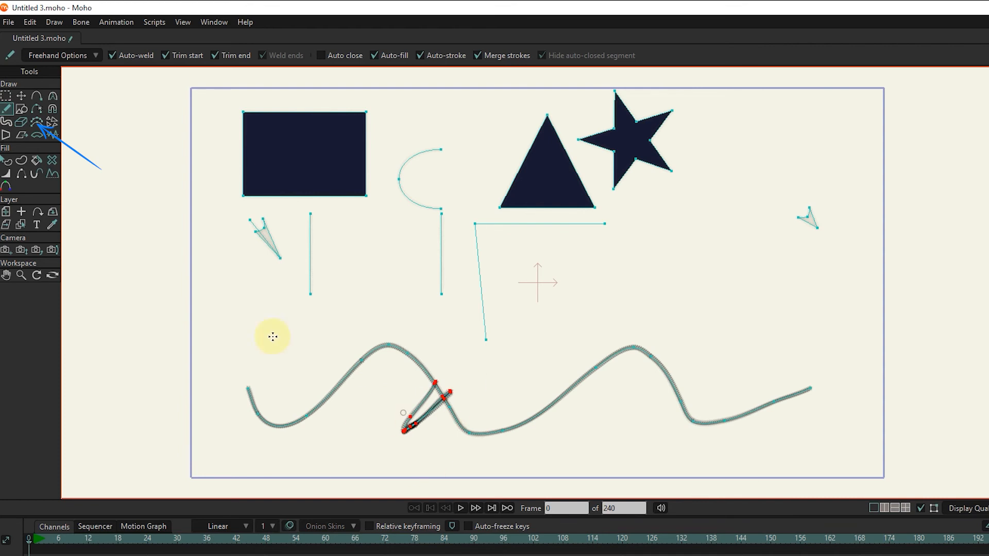
Adjust a Freehand tool option before drawing the wavy stroke
left_click(36, 122)
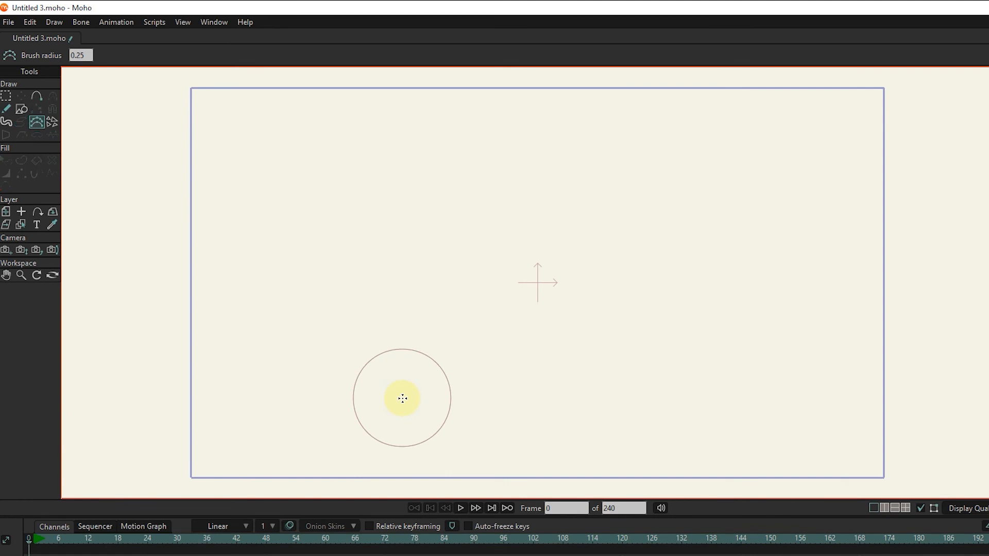
Pick the Scatter Brush and cycle its preset through landscape, Leaves and Smoke
left_click(53, 121)
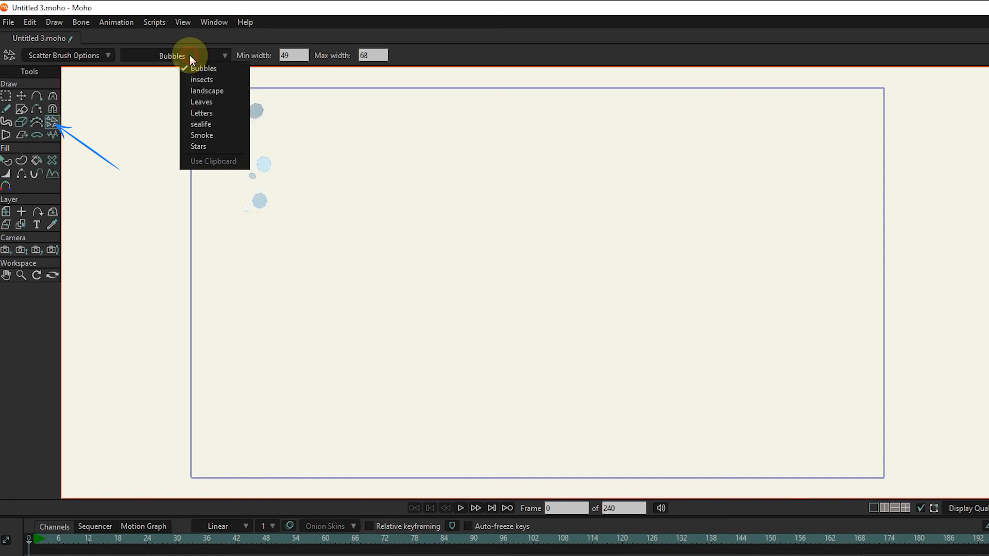
left_click(207, 90)
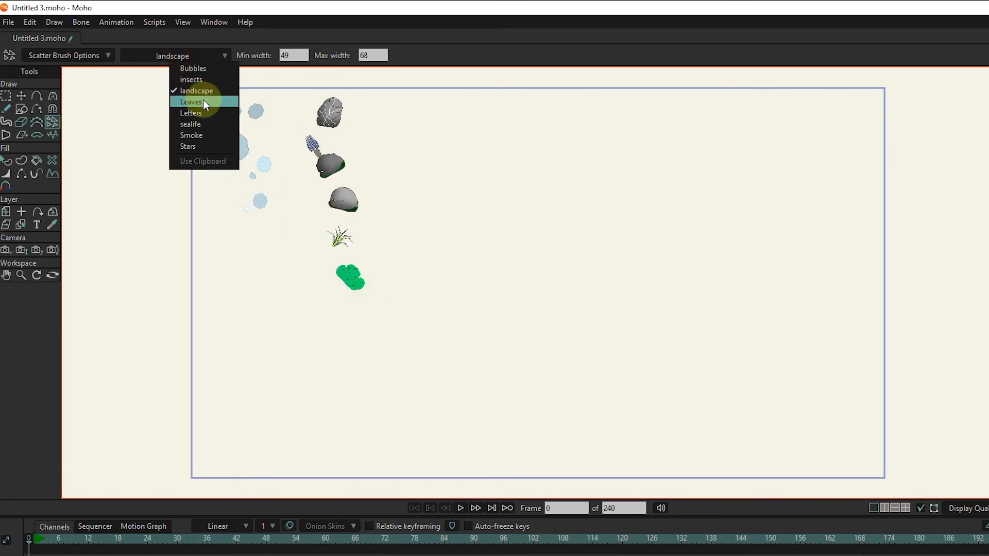
left_click(191, 101)
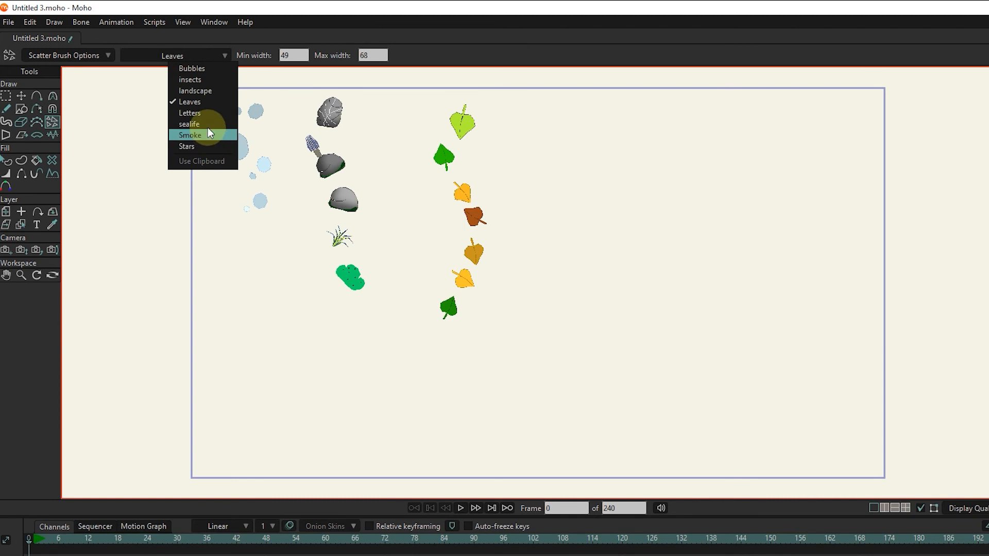
left_click(189, 123)
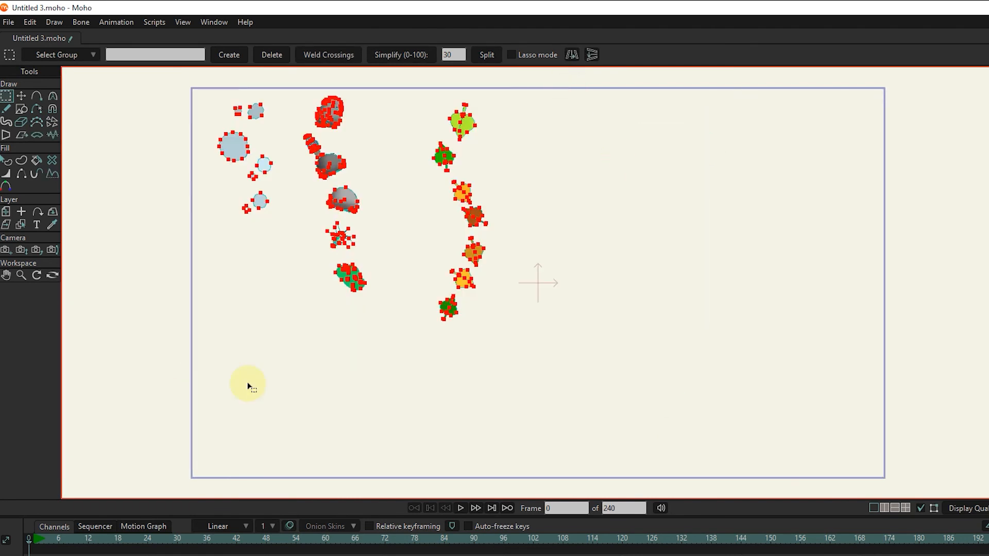
mouse_move(278, 383)
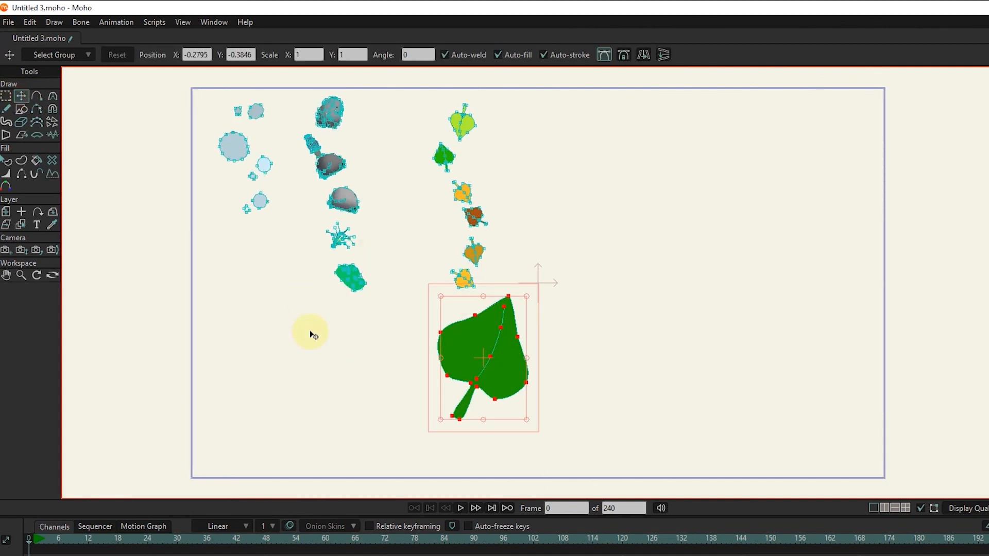
mouse_move(377, 254)
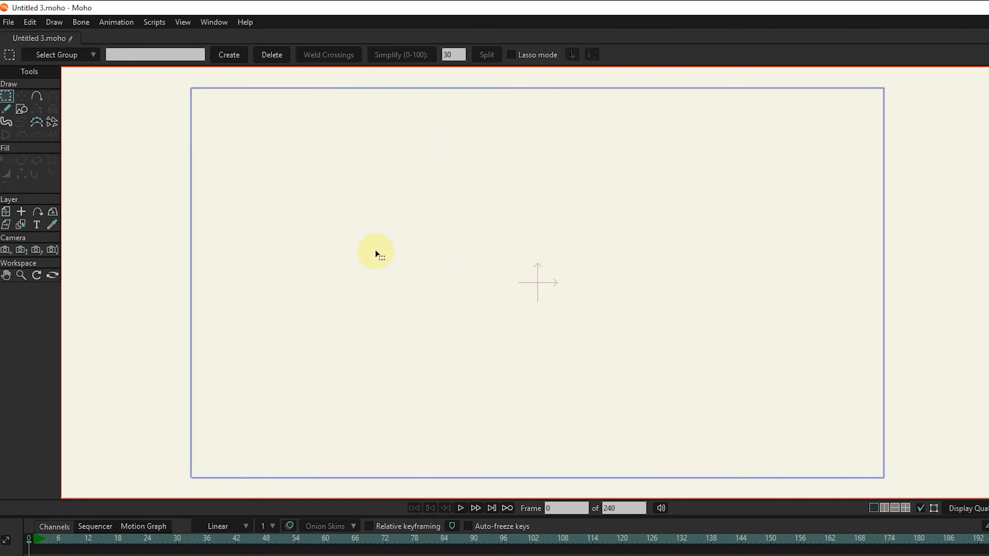
Choose Draw Shape for the blue rectangle, then the Perspective tool to skew it
left_click(7, 108)
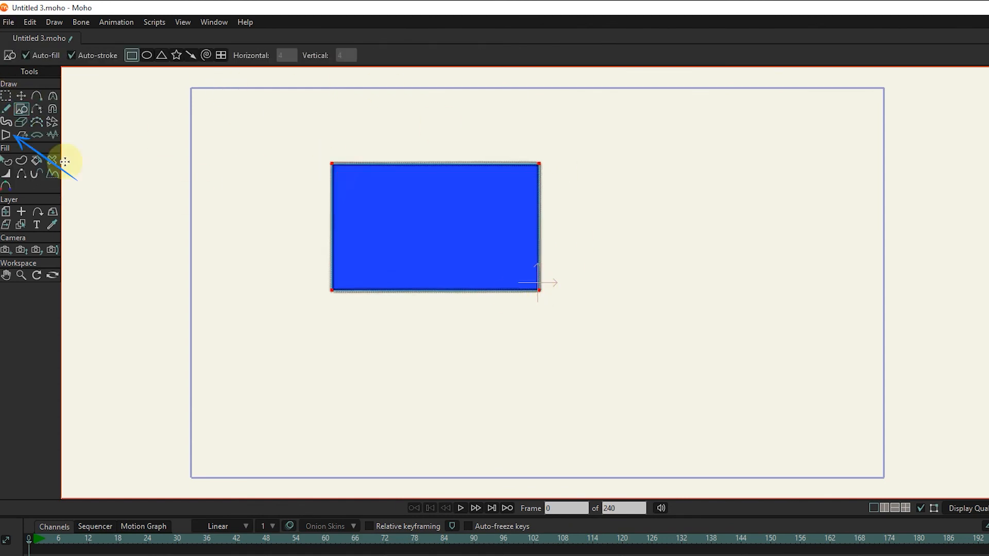
left_click(6, 135)
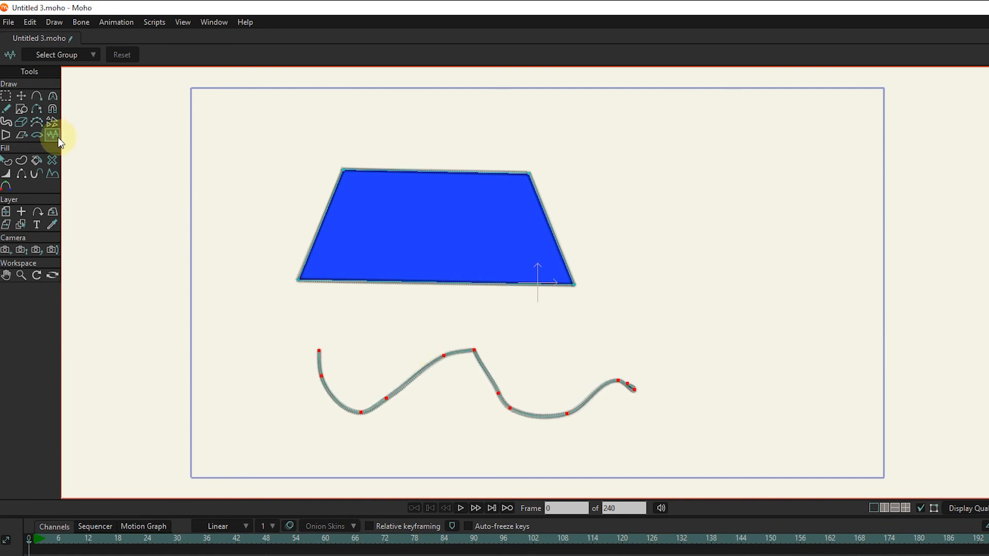
mouse_move(142, 280)
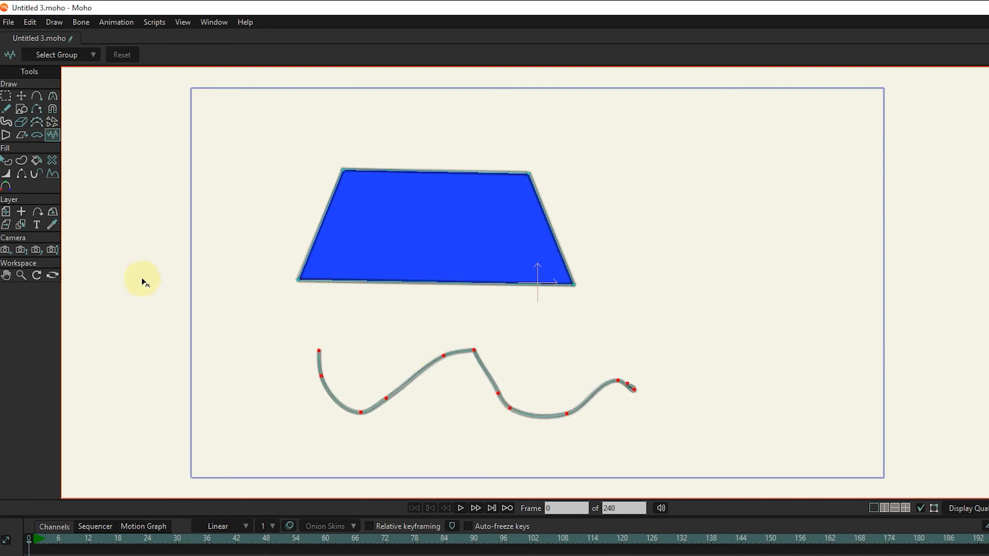